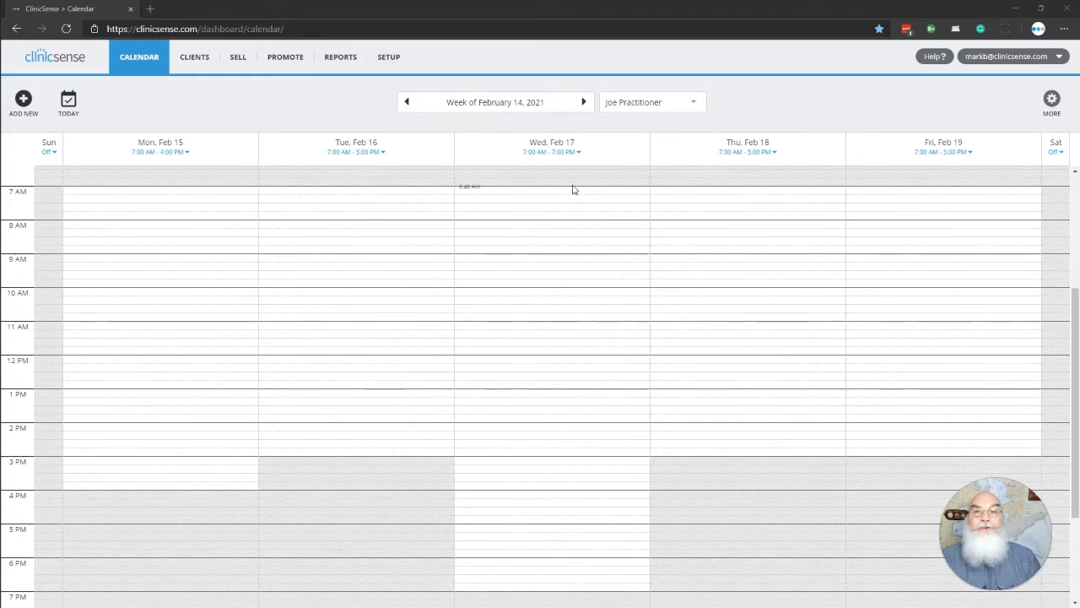
mouse_move(509, 378)
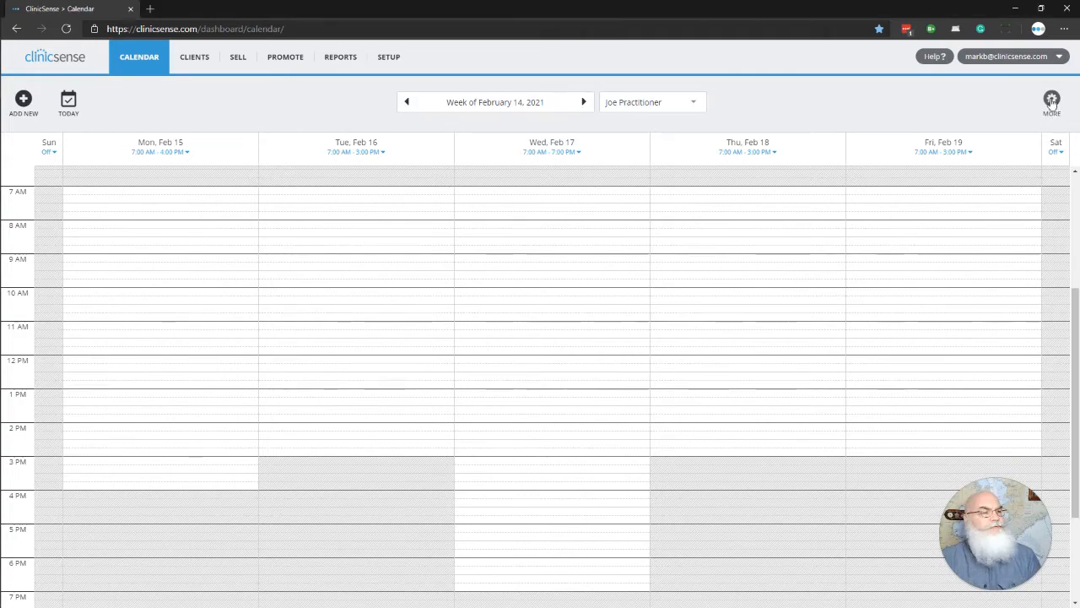
Step: Draft a 'time out' personal time block on Wednesday Feb 17 from 11 AM to 3 PM
left_click(1051, 98)
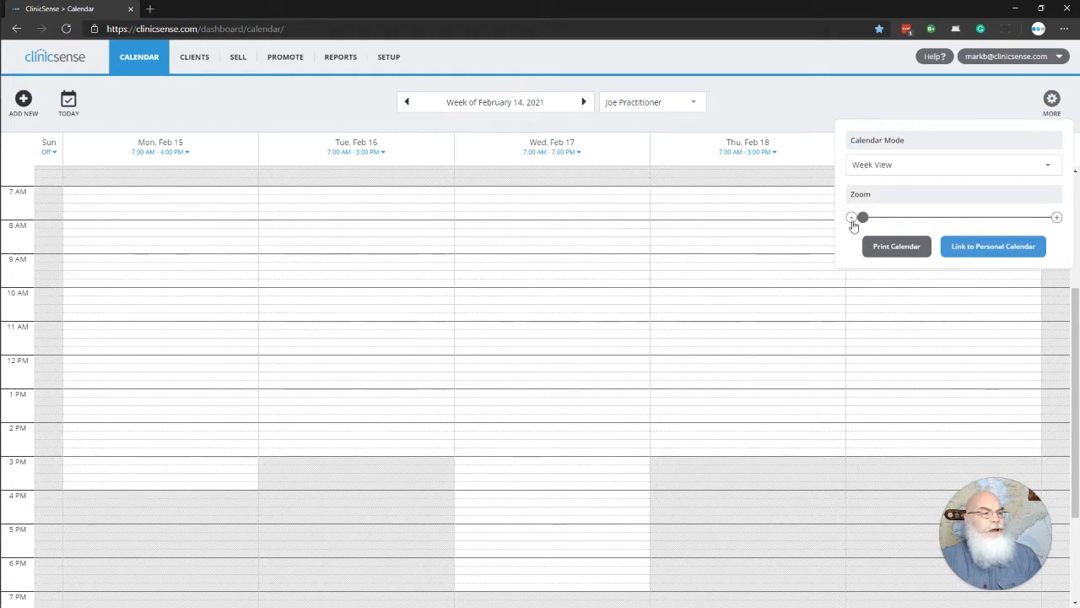
mouse_move(780, 103)
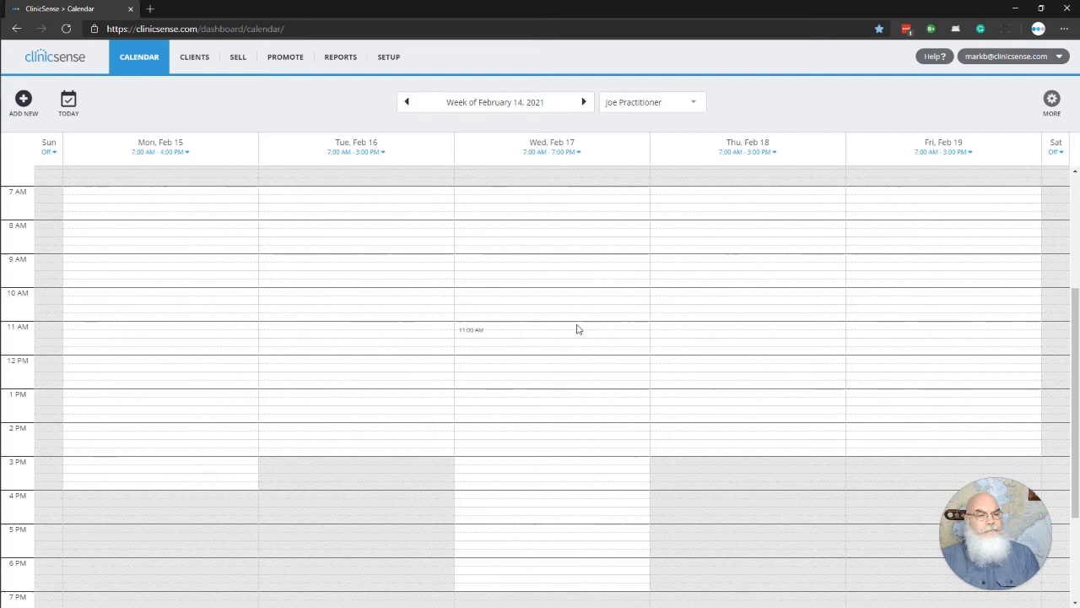
left_click(579, 329)
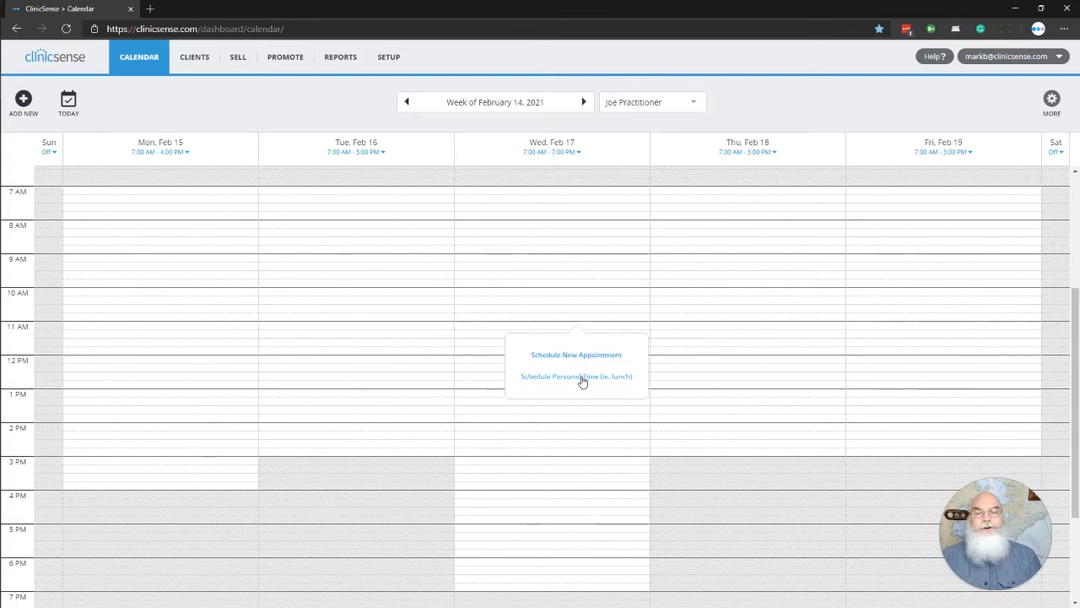
left_click(577, 377)
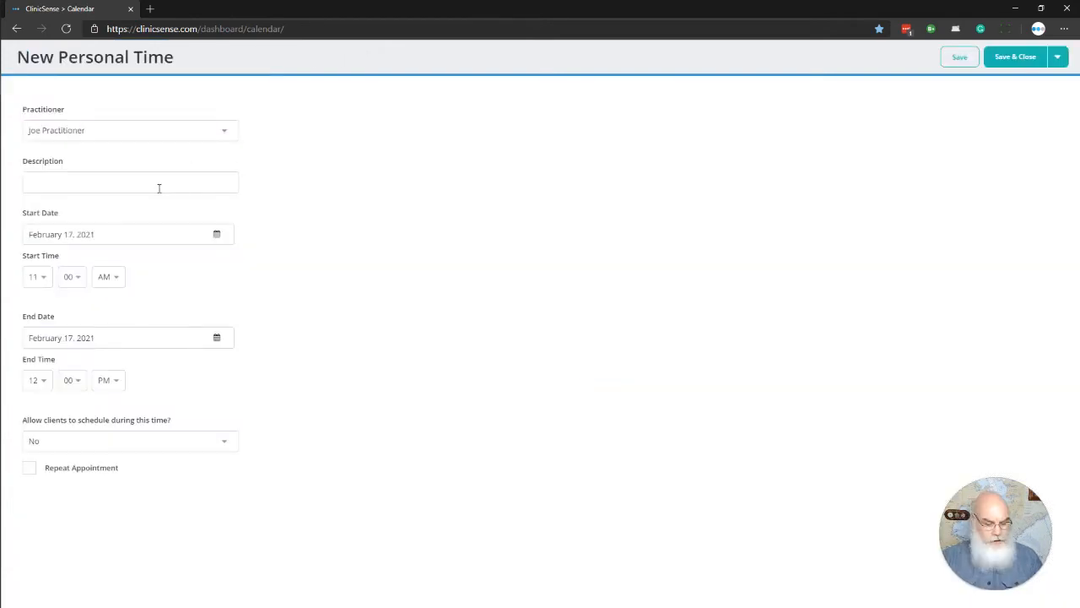
type("time out")
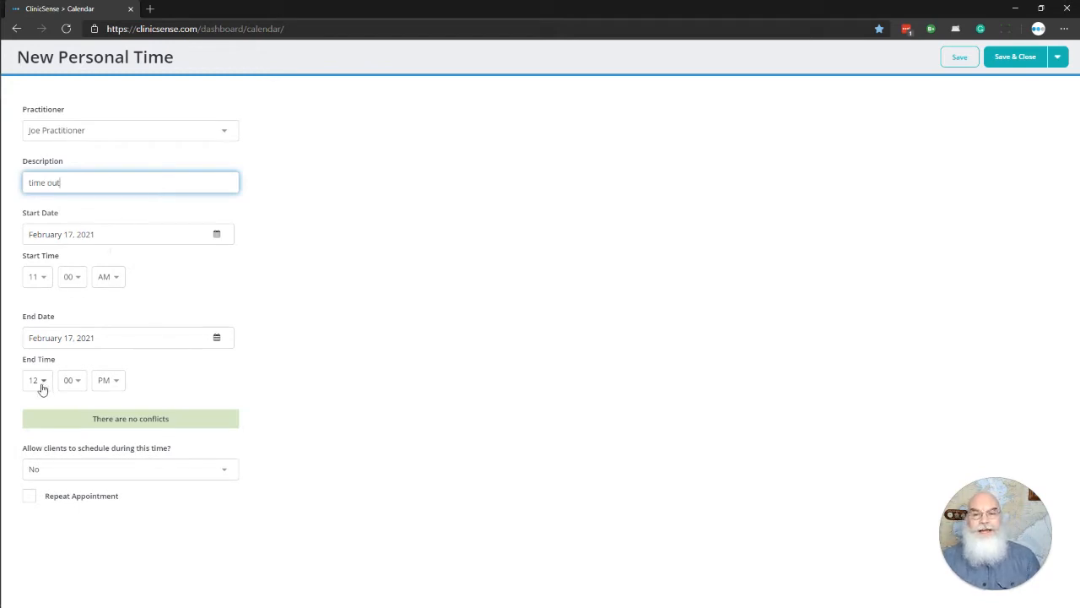
left_click(37, 380)
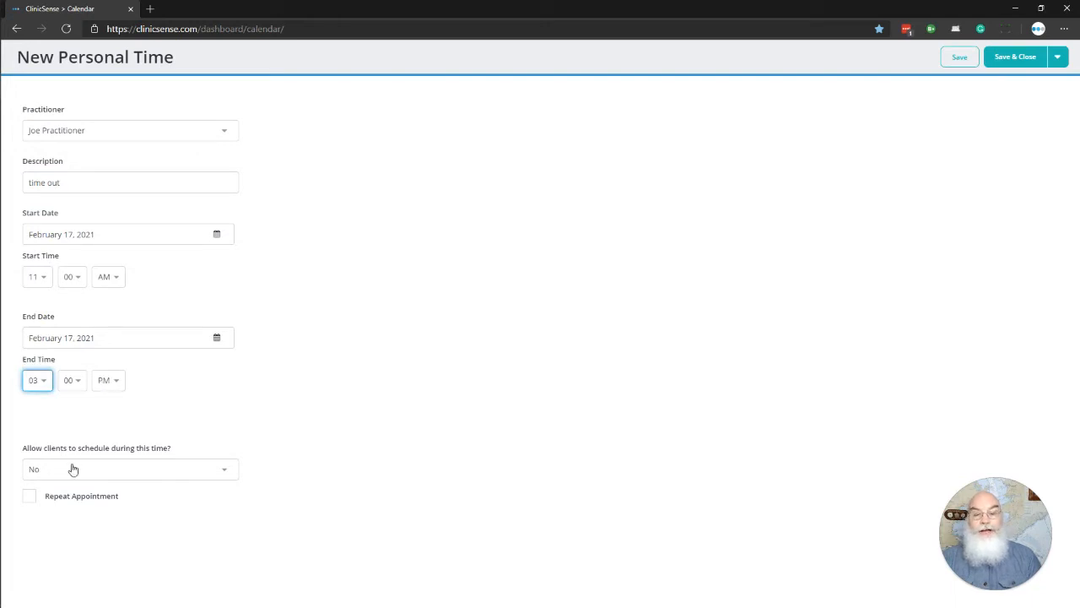
mouse_move(34, 499)
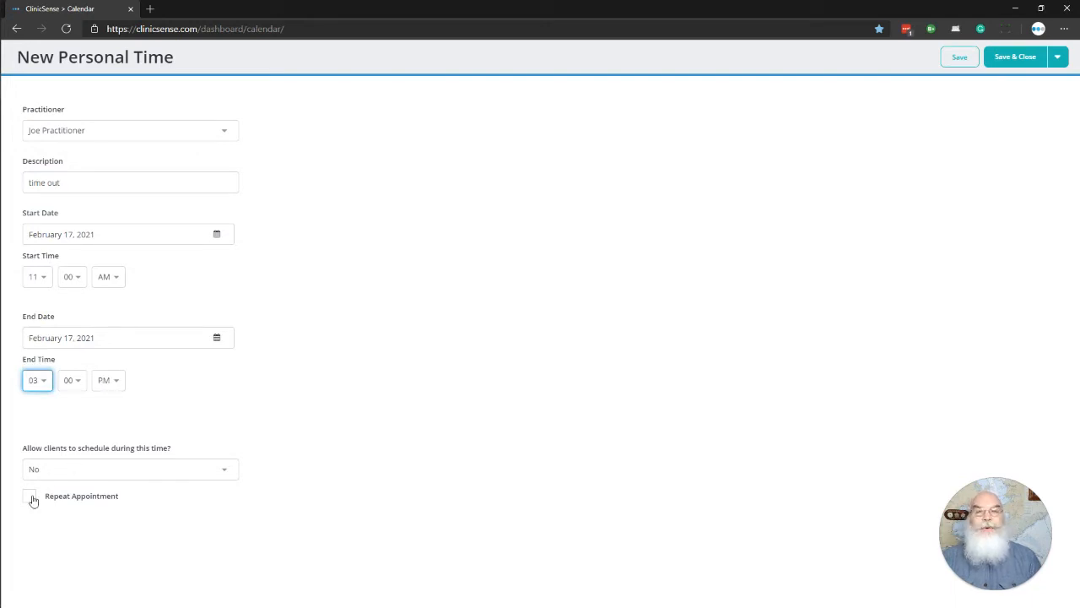
Step: Make the block repeat every week on Wednesday until March 31, 2021
left_click(29, 496)
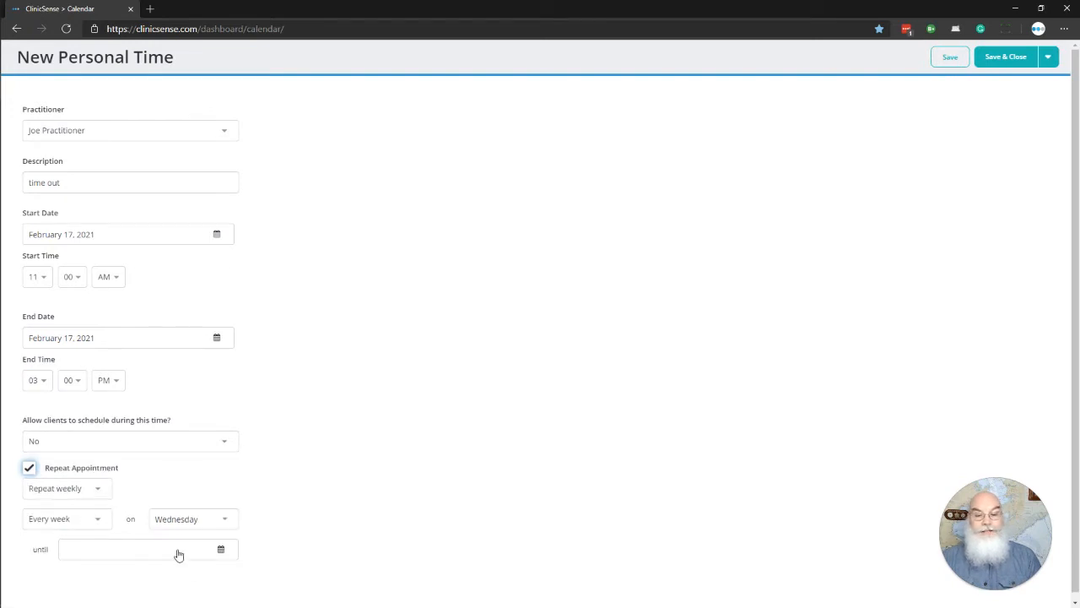
left_click(126, 550)
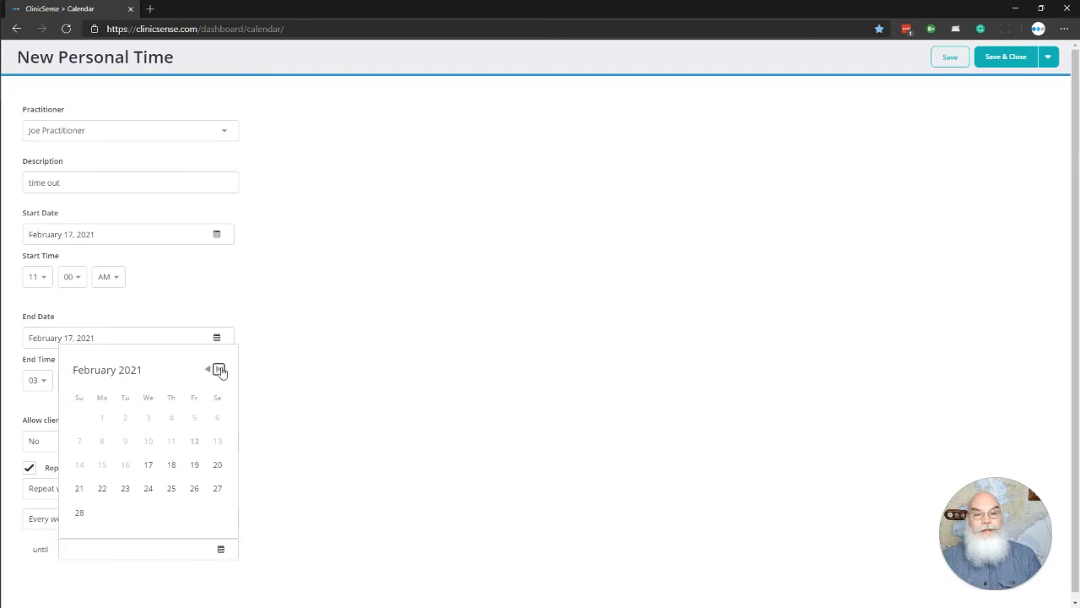
left_click(219, 370)
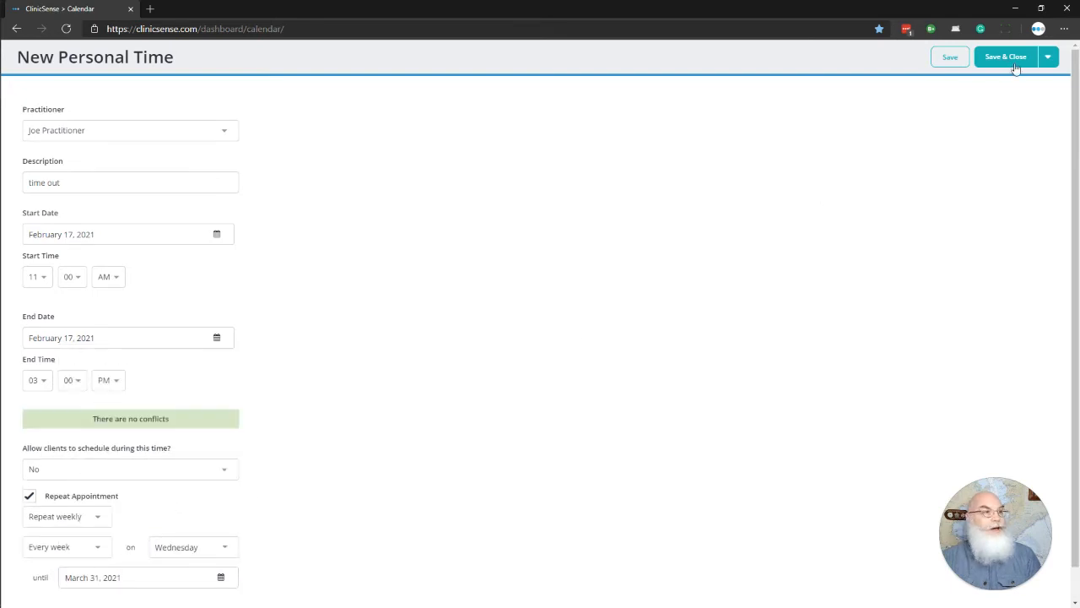
Step: Save the repeating block so TIME OUT appears 11 AM–3 PM on Wednesday Feb 17
left_click(1005, 57)
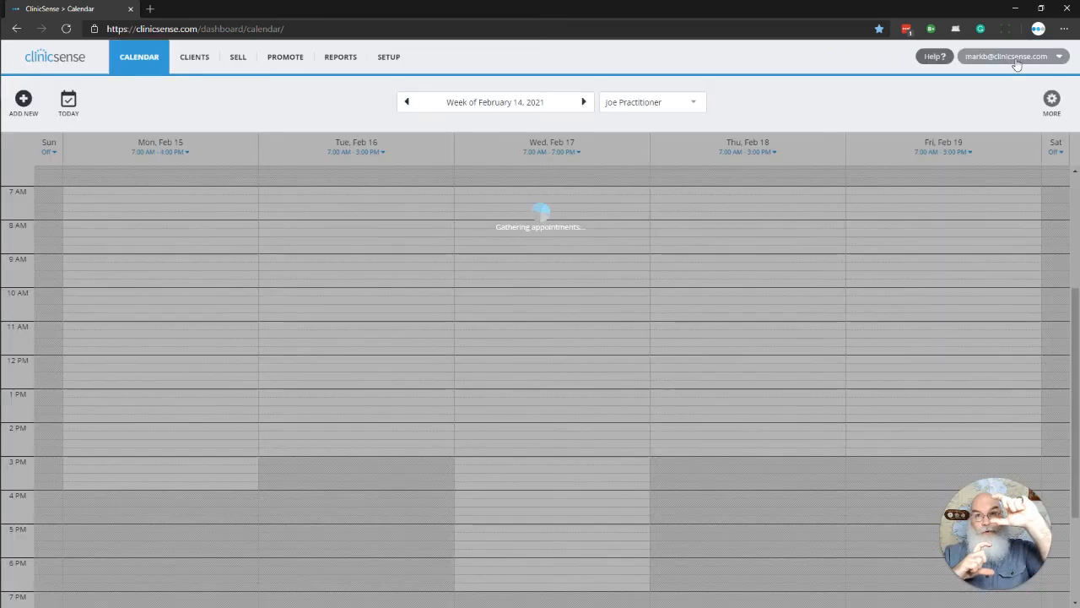
scroll("down", 3)
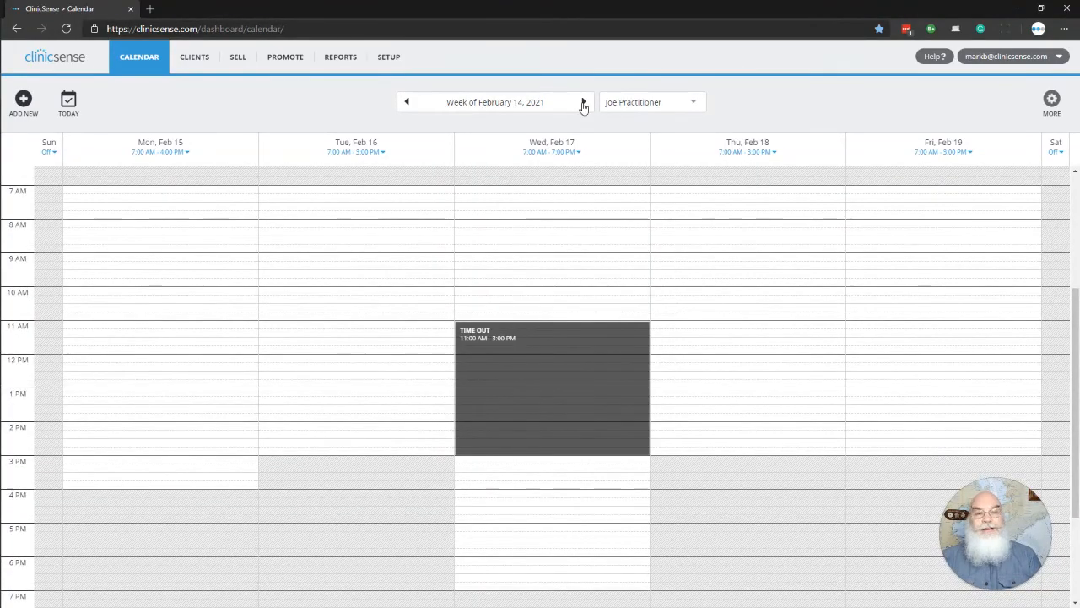
Step: Step through the following weeks to confirm the Wednesday TIME OUT block recurs
left_click(582, 103)
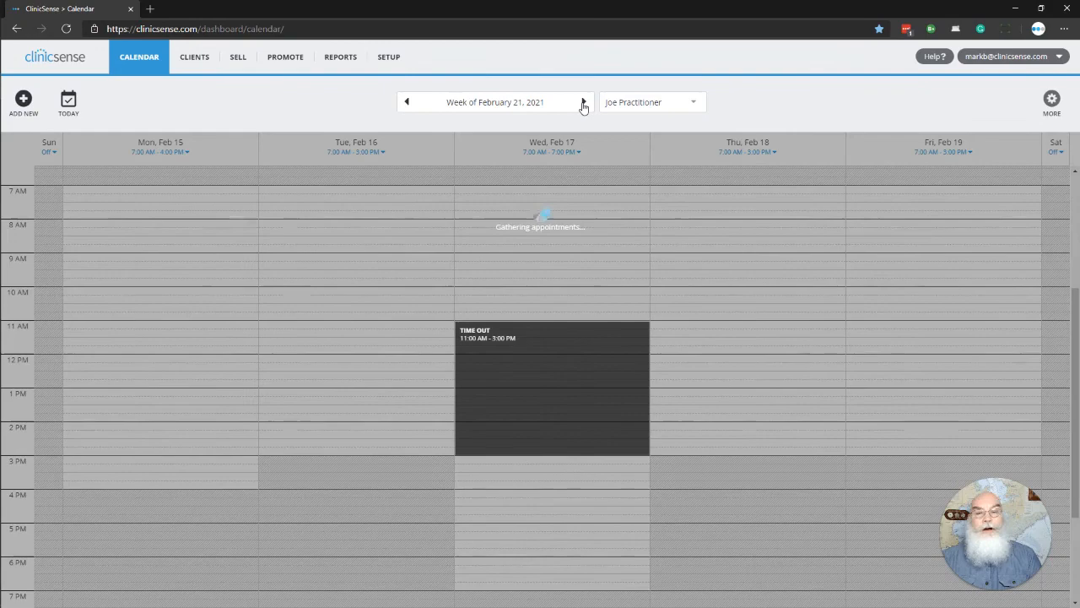
left_click(582, 103)
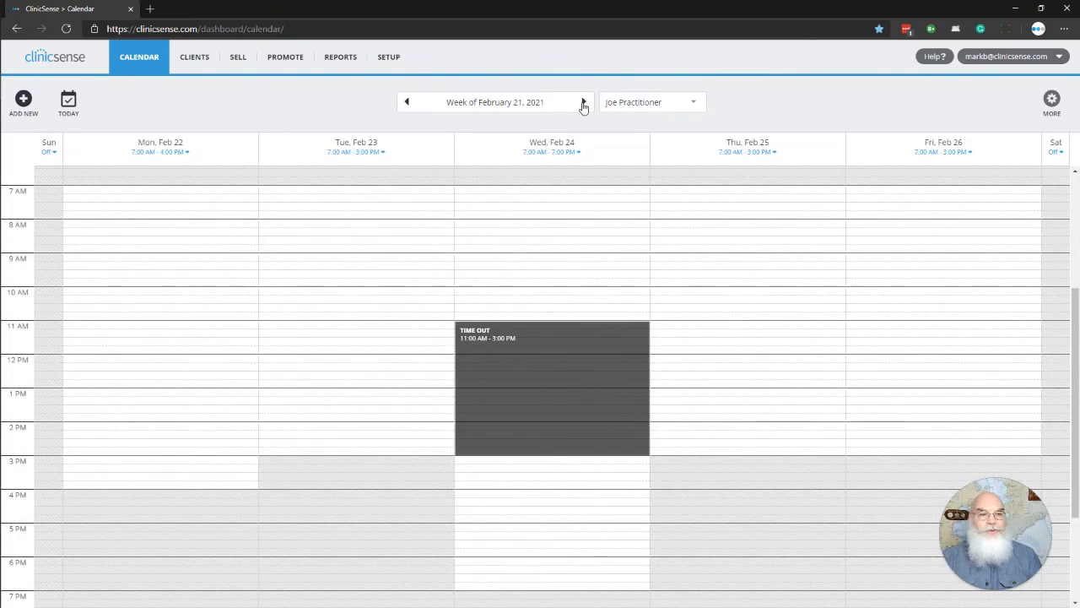
left_click(582, 103)
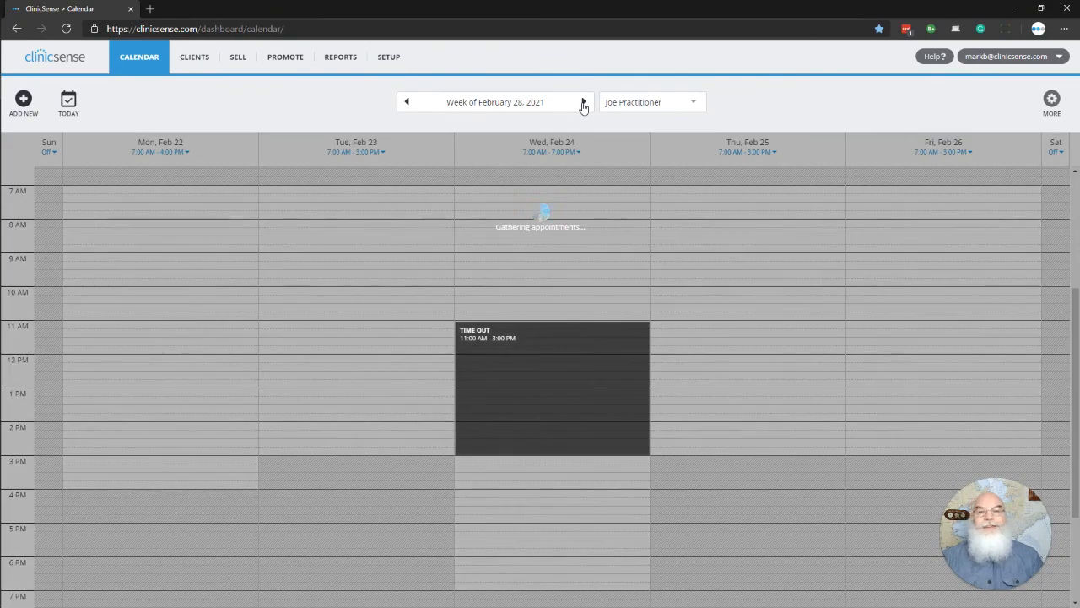
left_click(582, 103)
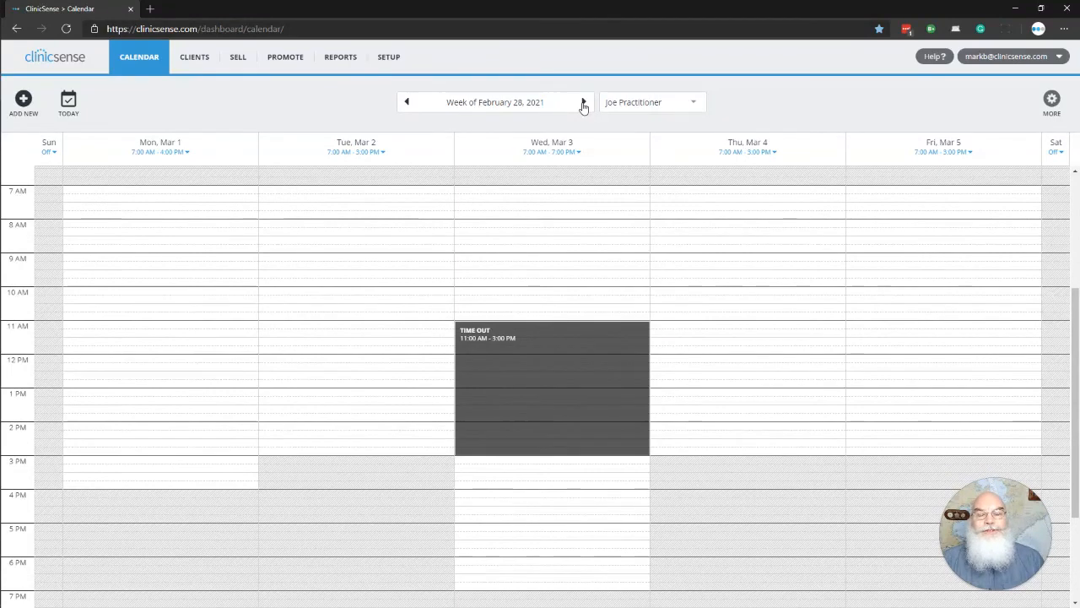